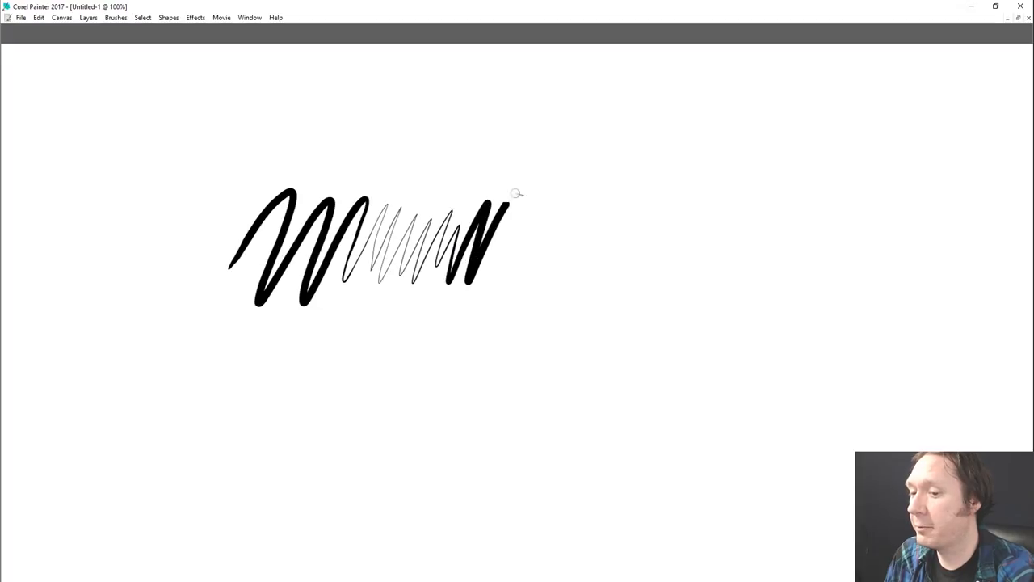
Extend the zigzag with a stroke that goes from thick to thin toward the lower right
drag(501, 210, 582, 279)
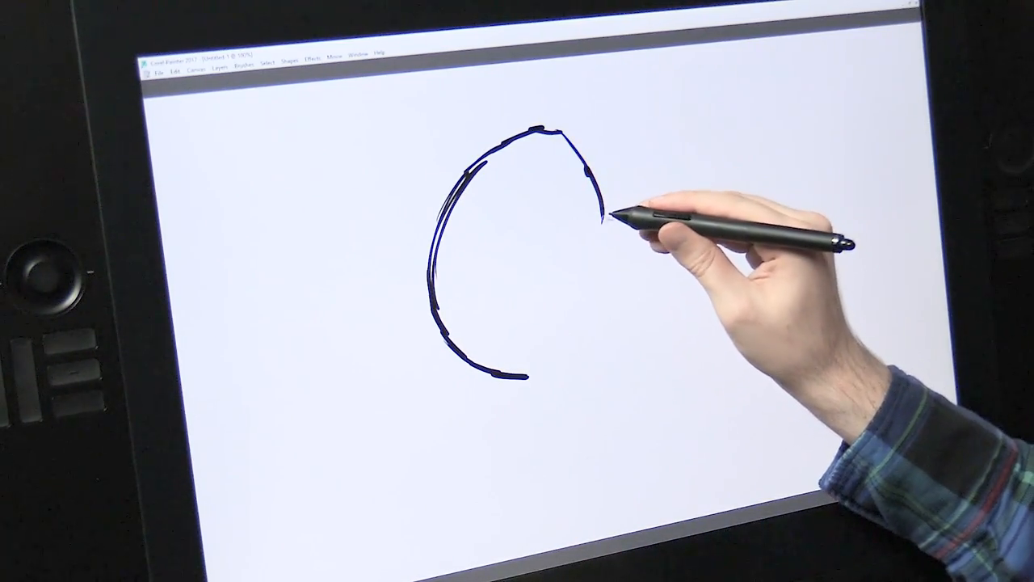
drag(602, 218, 501, 372)
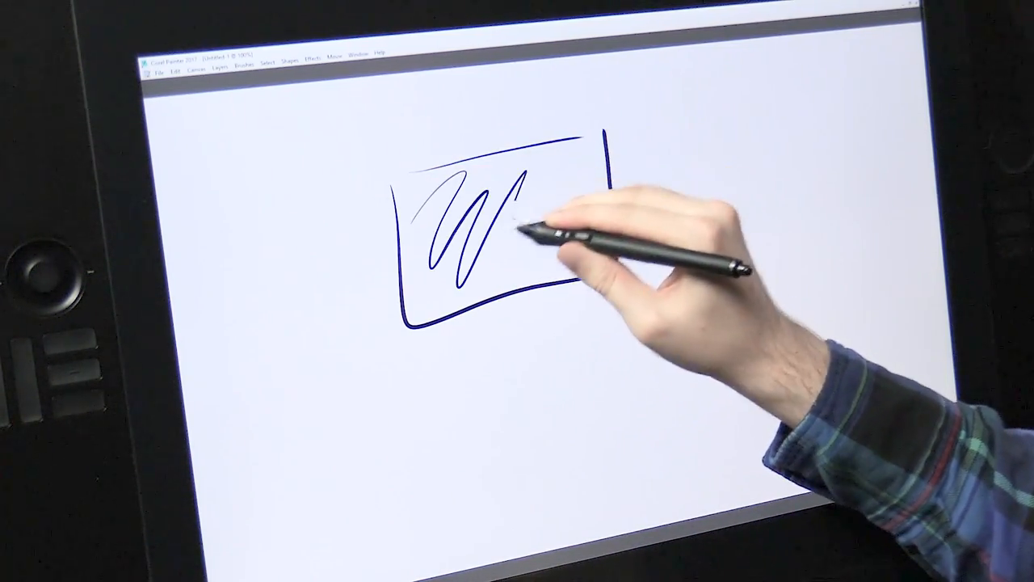
Draw a tapered zigzag inside the box, then add a crossing tapered diagonal line
drag(526, 226, 565, 218)
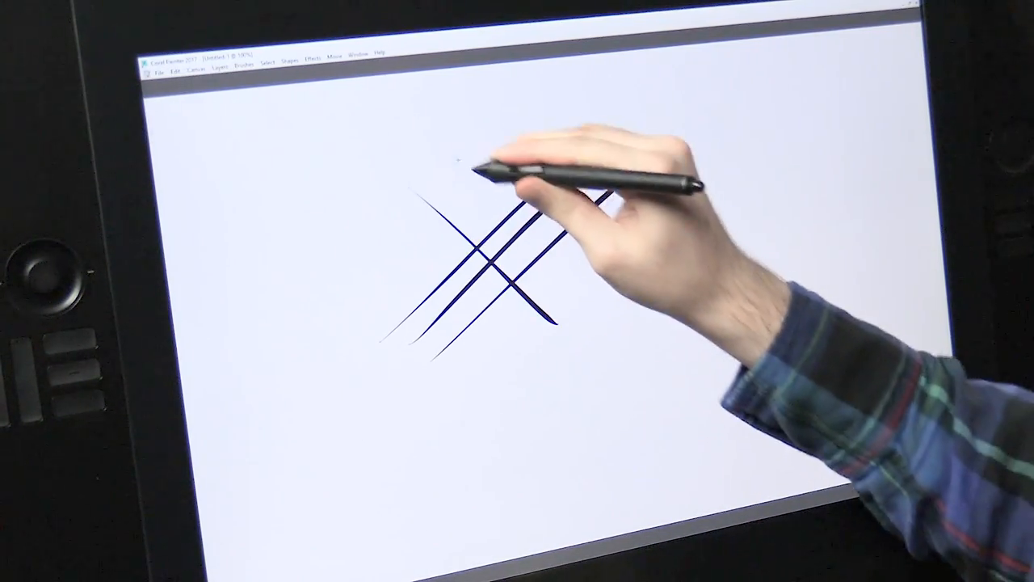
drag(501, 161, 565, 291)
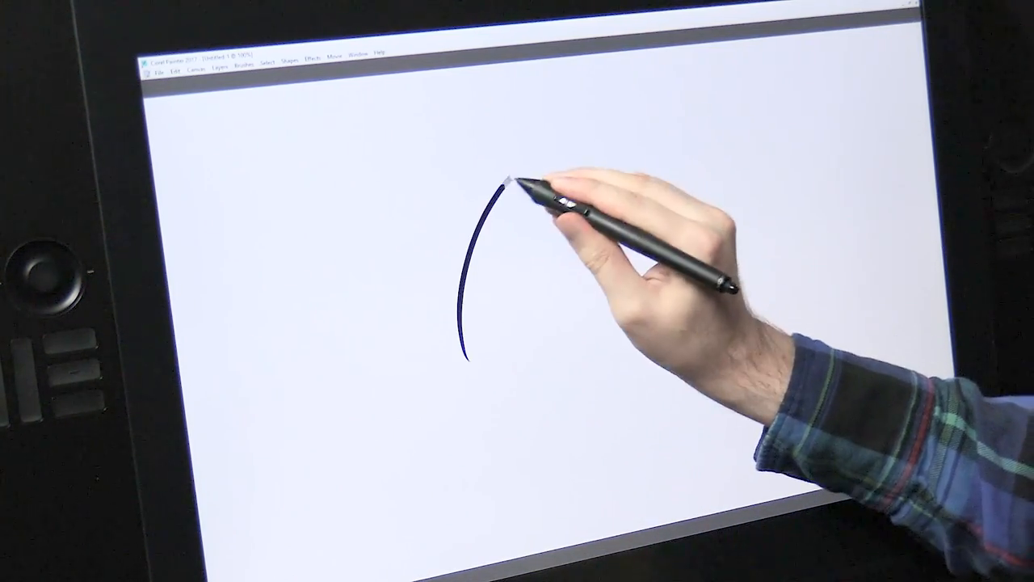
Draw the crescent's tapered inner arc and its long outer curve
drag(533, 186, 598, 144)
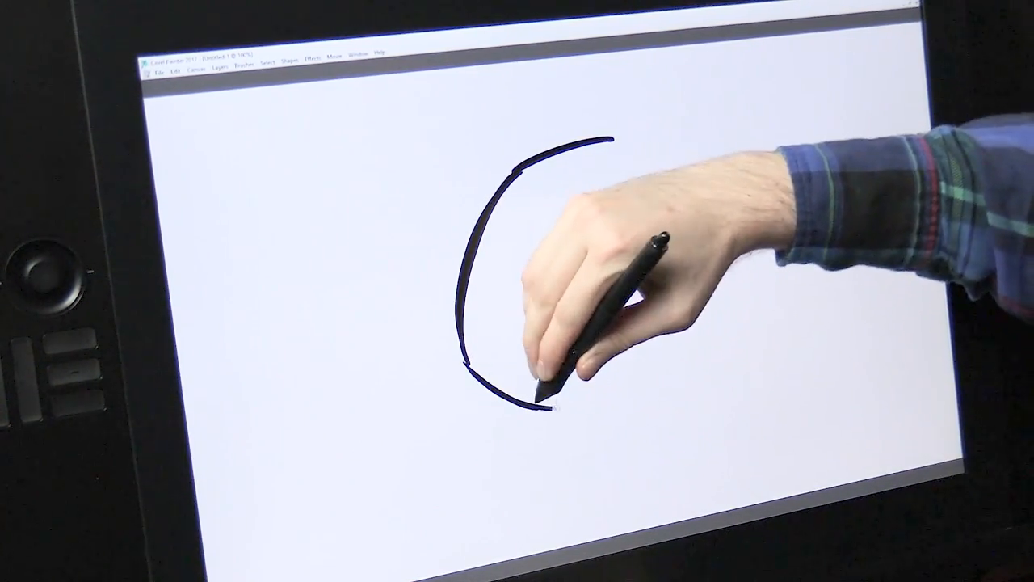
drag(622, 186, 541, 395)
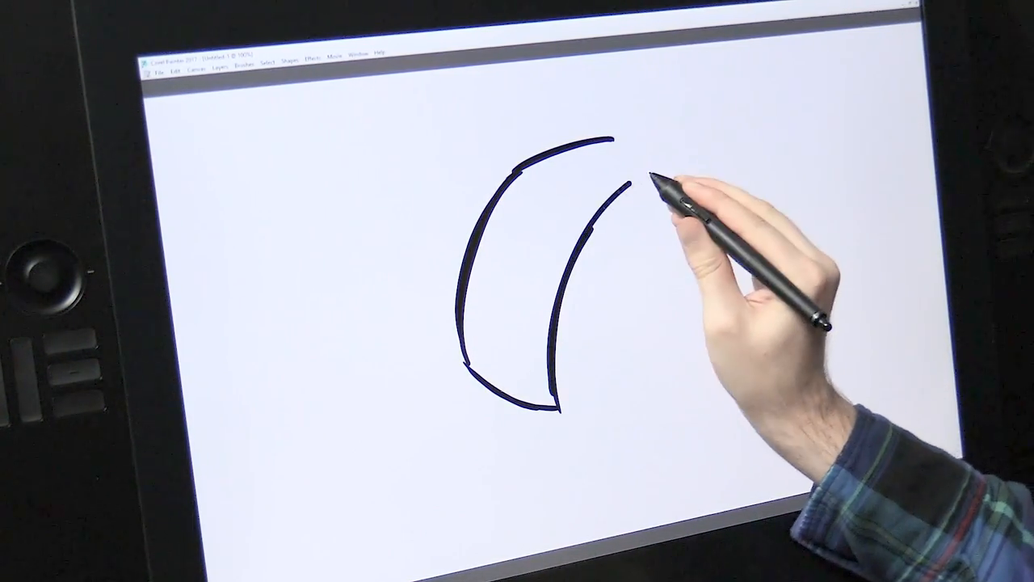
click(291, 62)
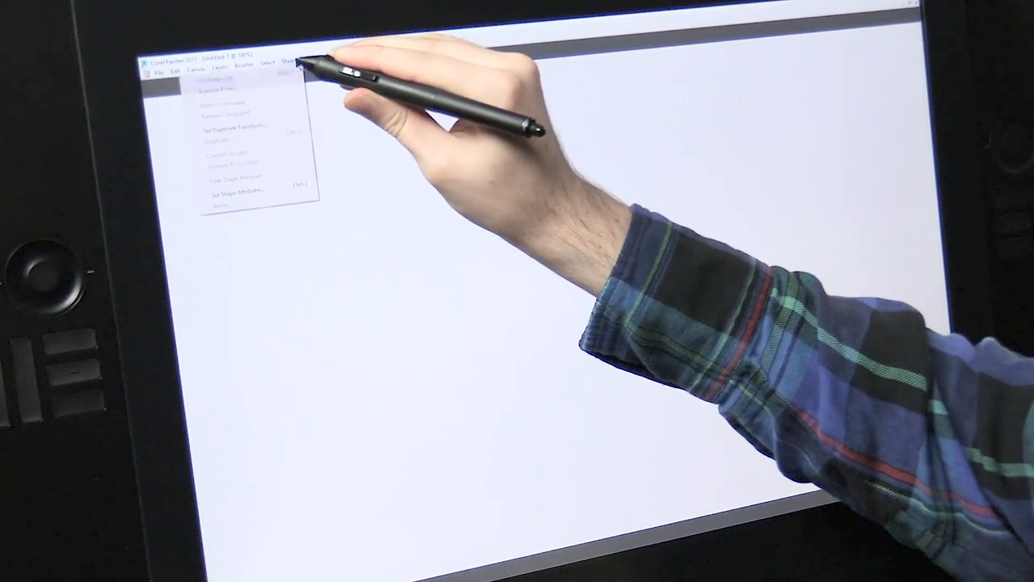
Close the Shapes menu and dab more stipple dots into the cluster
click(277, 61)
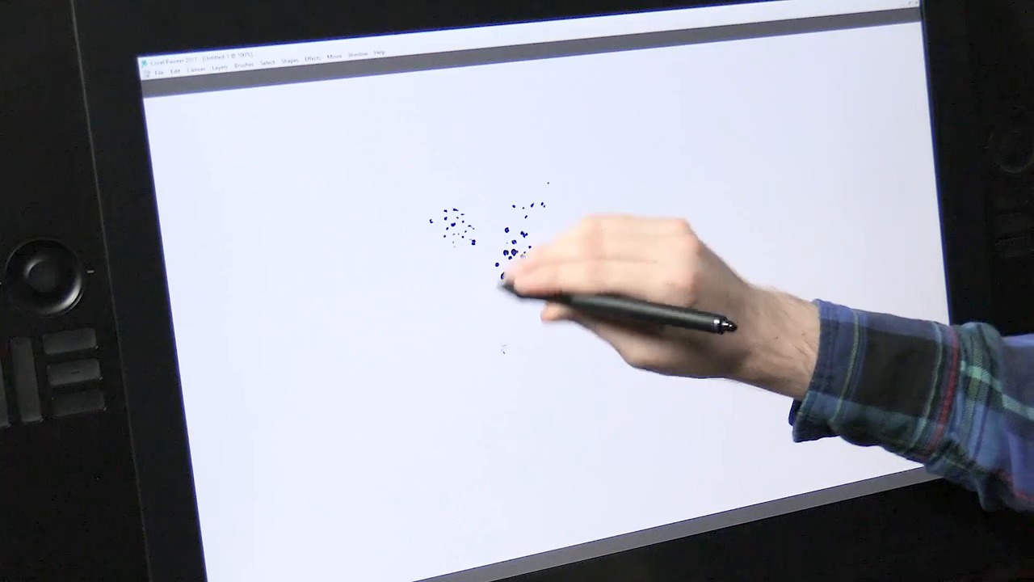
drag(550, 161, 501, 347)
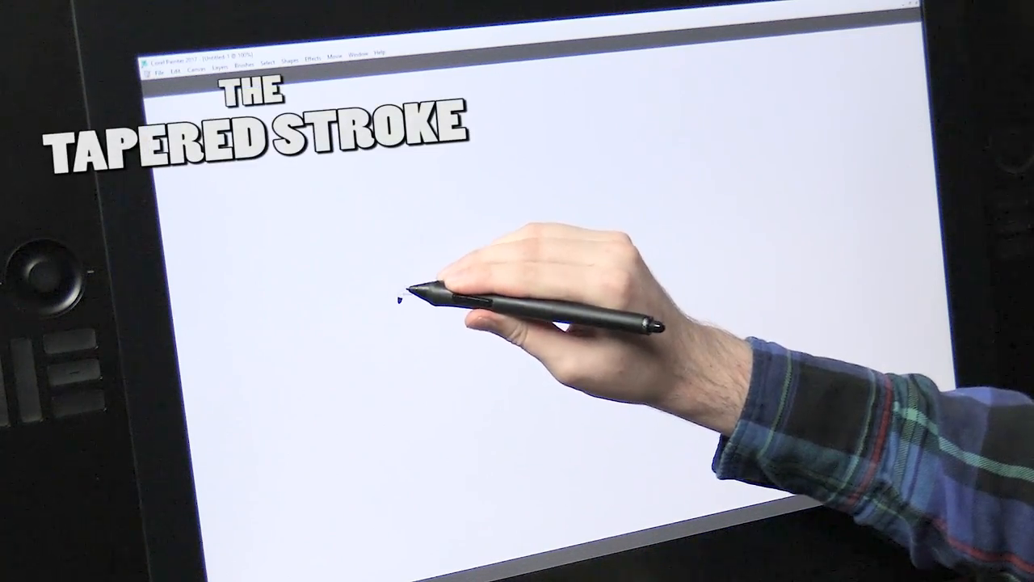
Draw a two-part curving stroke that tapers to points at both ends
drag(400, 299, 521, 222)
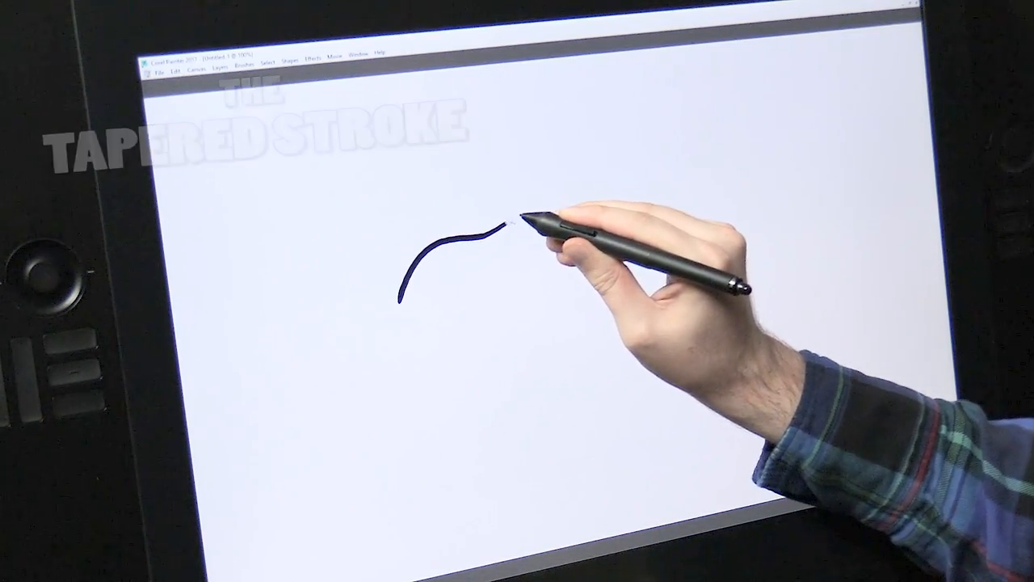
drag(509, 222, 566, 146)
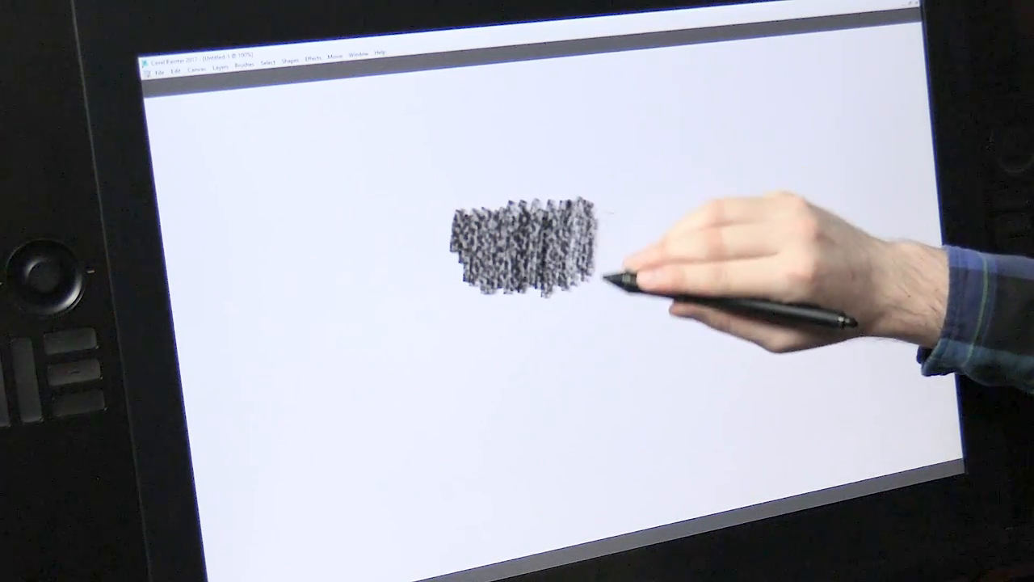
Hatch fine vertical pencil lines beside the dark patch, extending them to the right
drag(626, 219, 631, 250)
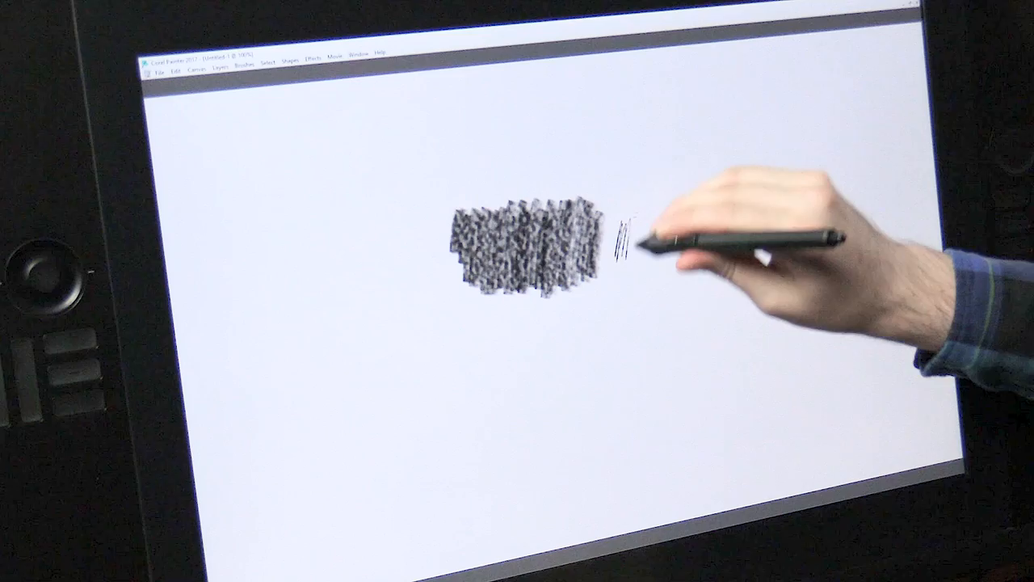
drag(623, 242, 670, 234)
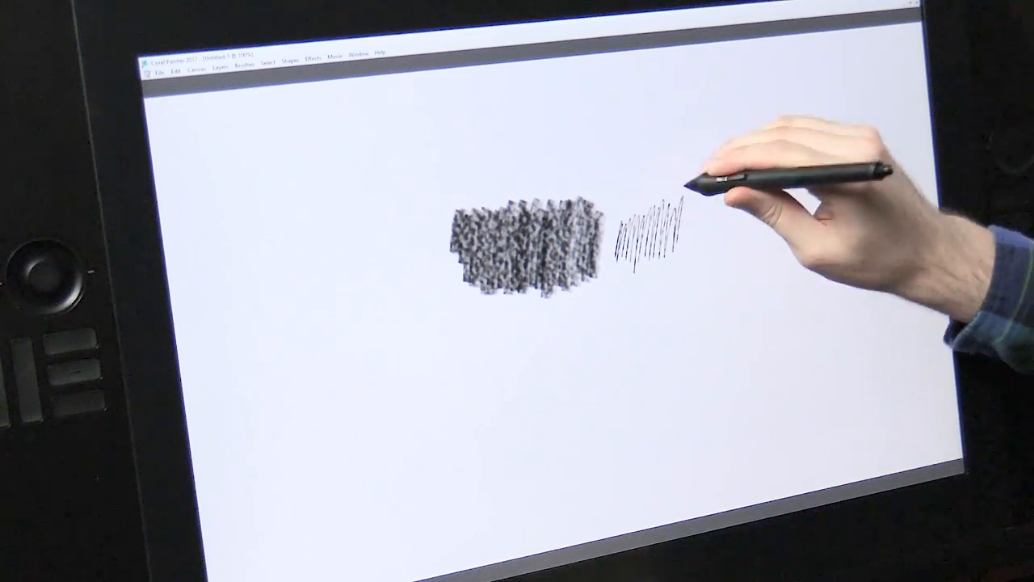